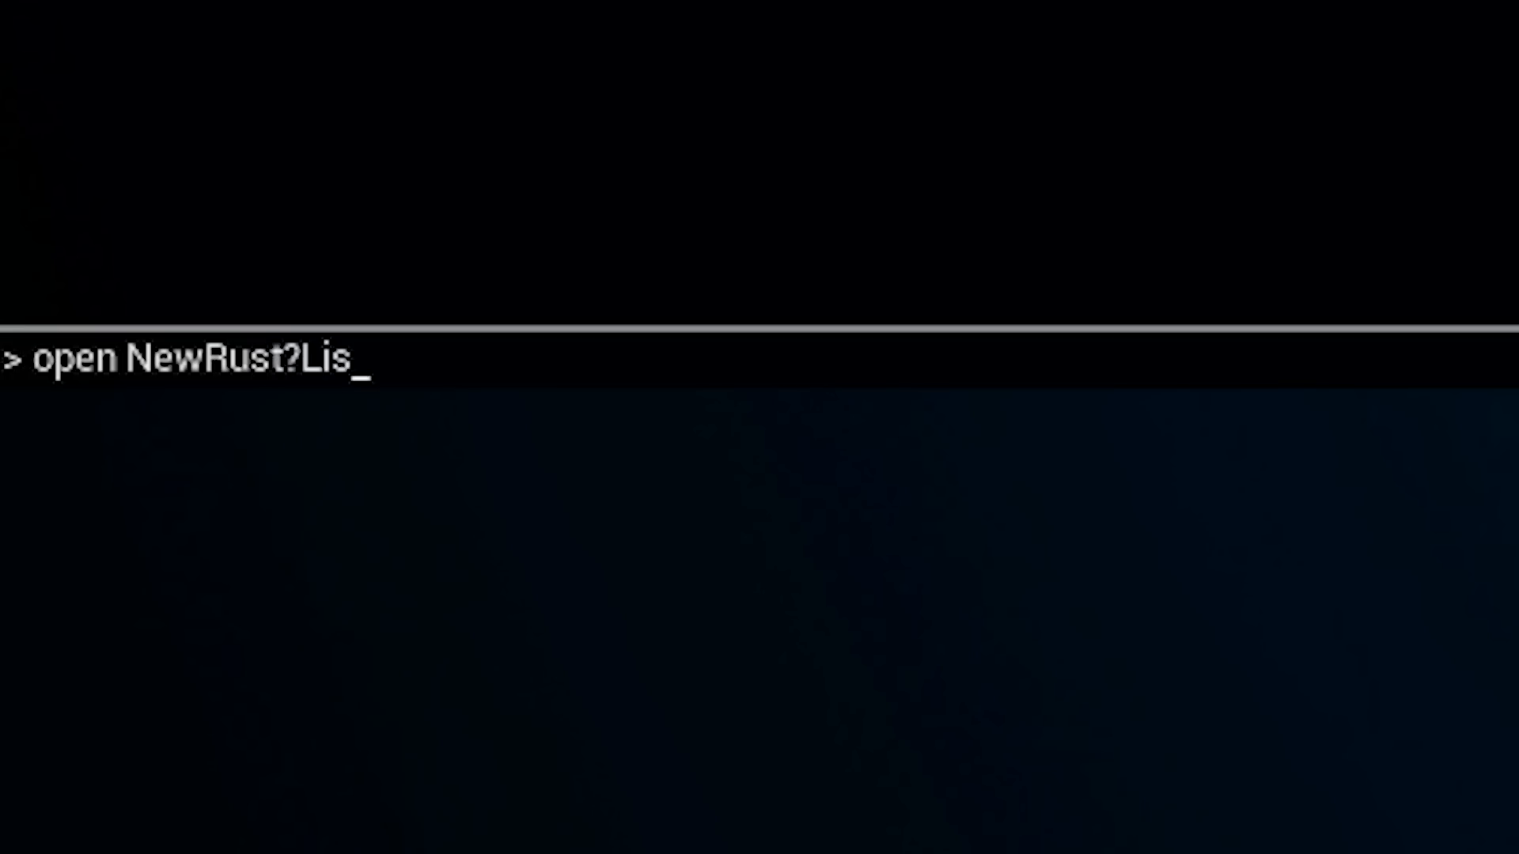
Run the console command open NewRust?Listen?bIsLanMatch=1 to host the LAN listen server and load the match.
{"action": "type", "text": "ten?bIsLanM"}
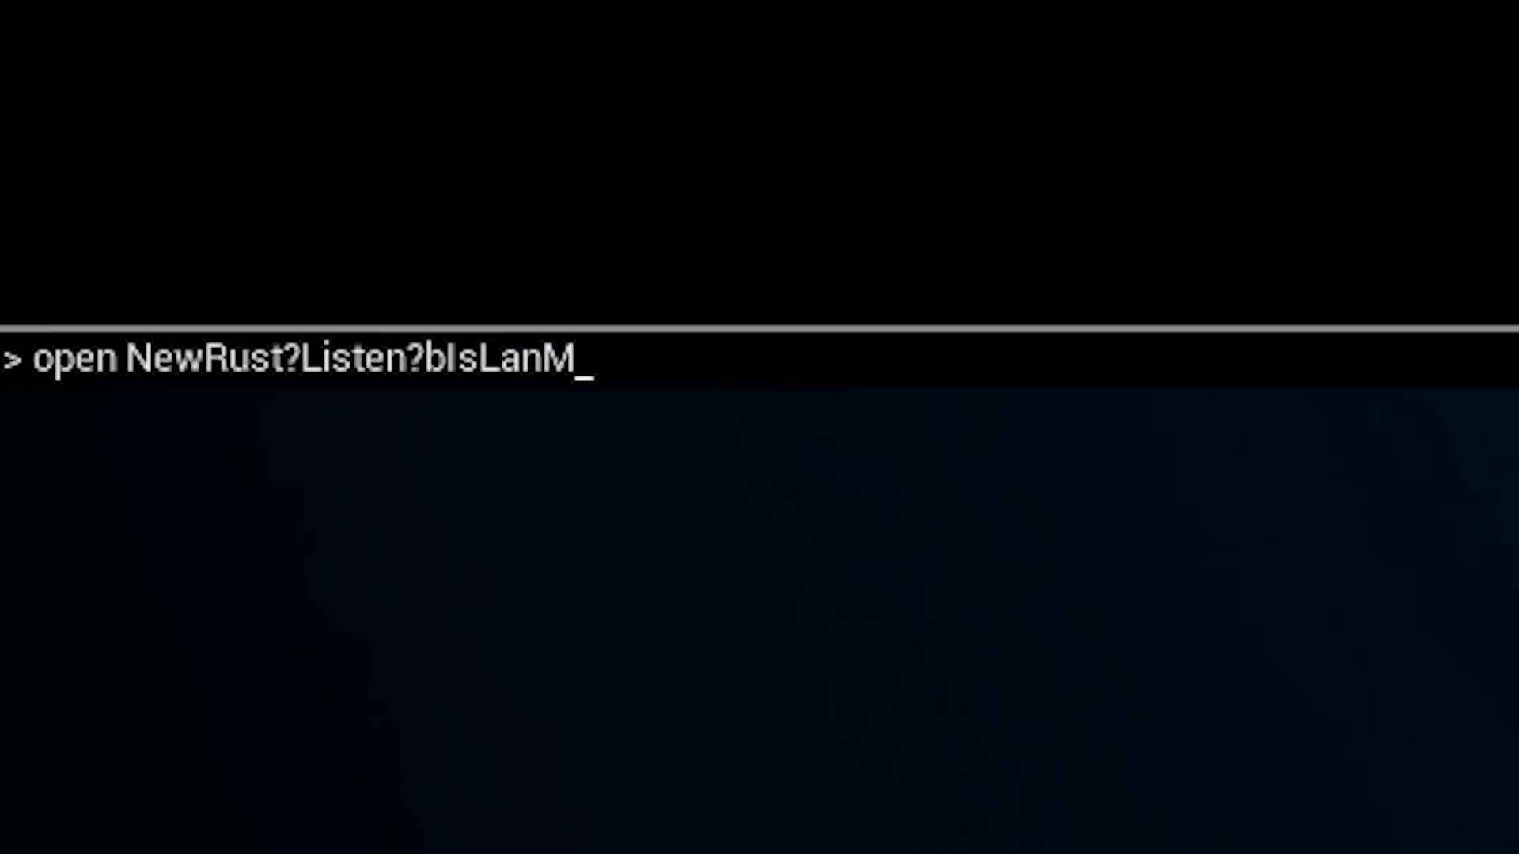
{"action": "type", "text": "atch=1"}
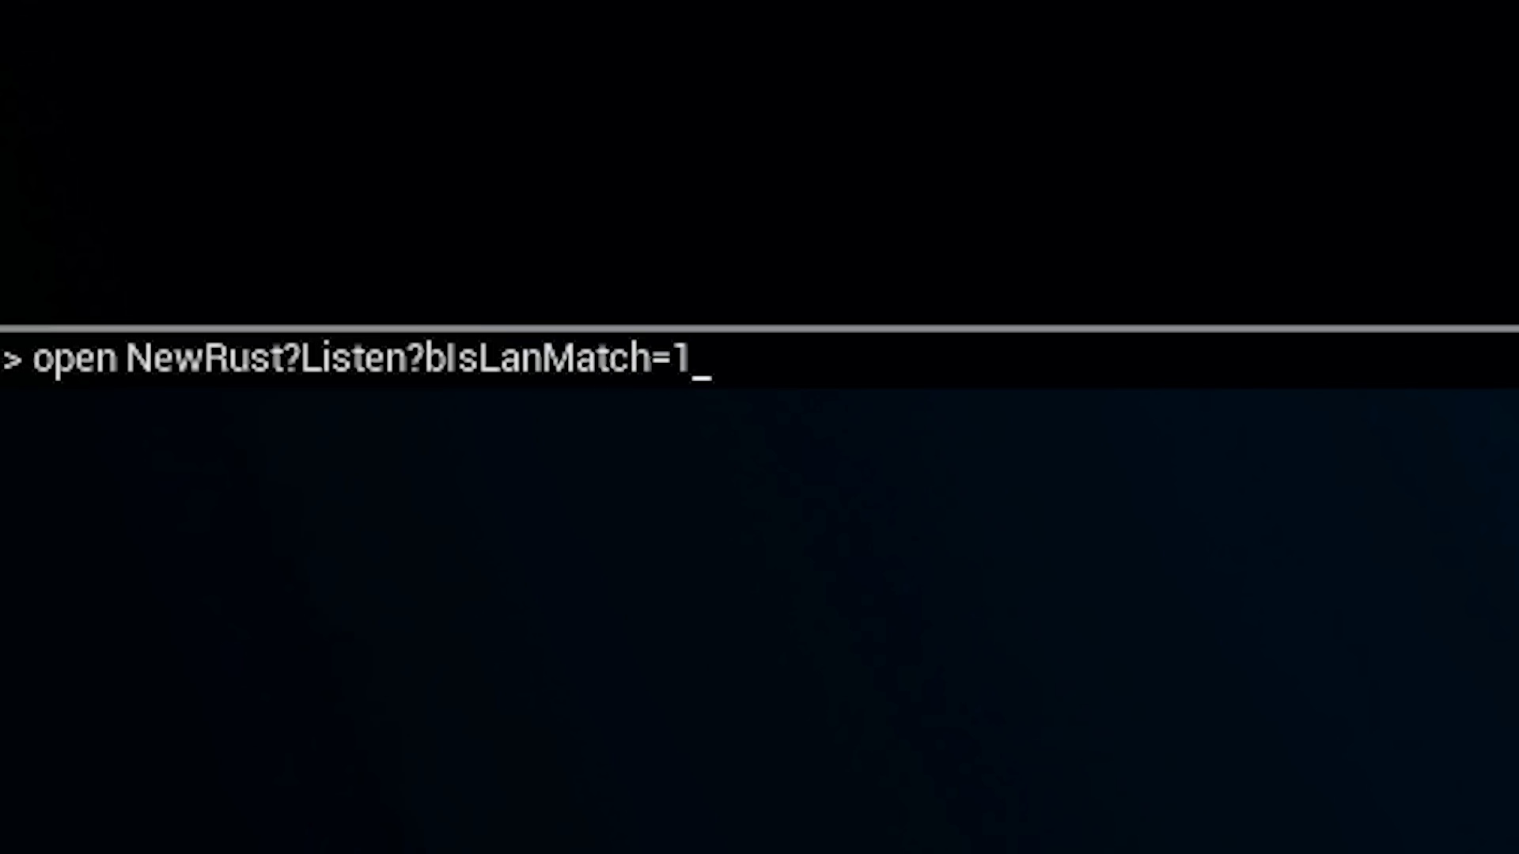
{"action": "key", "text": "Return"}
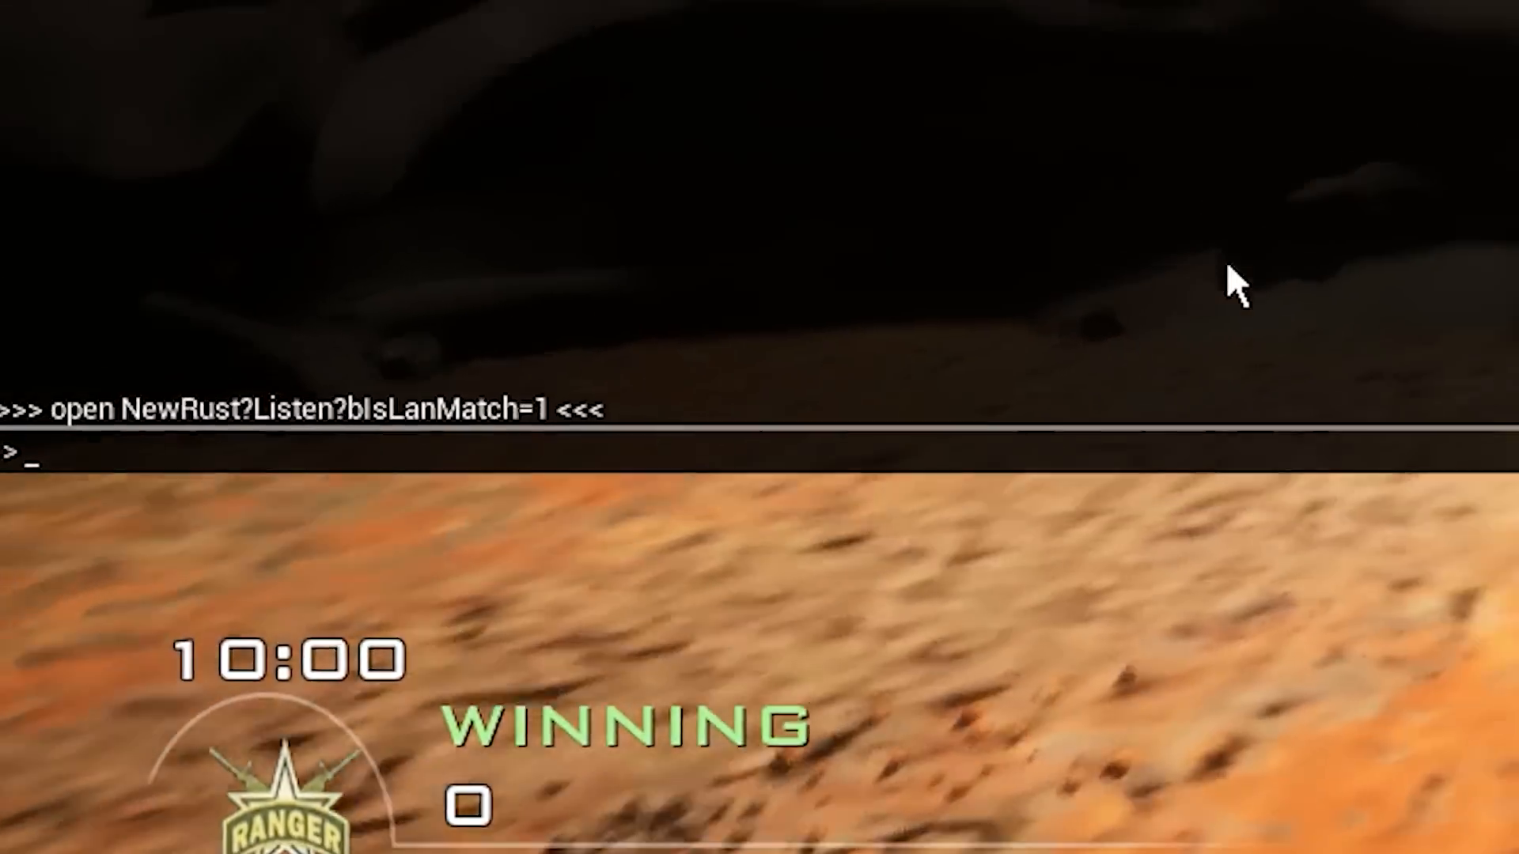